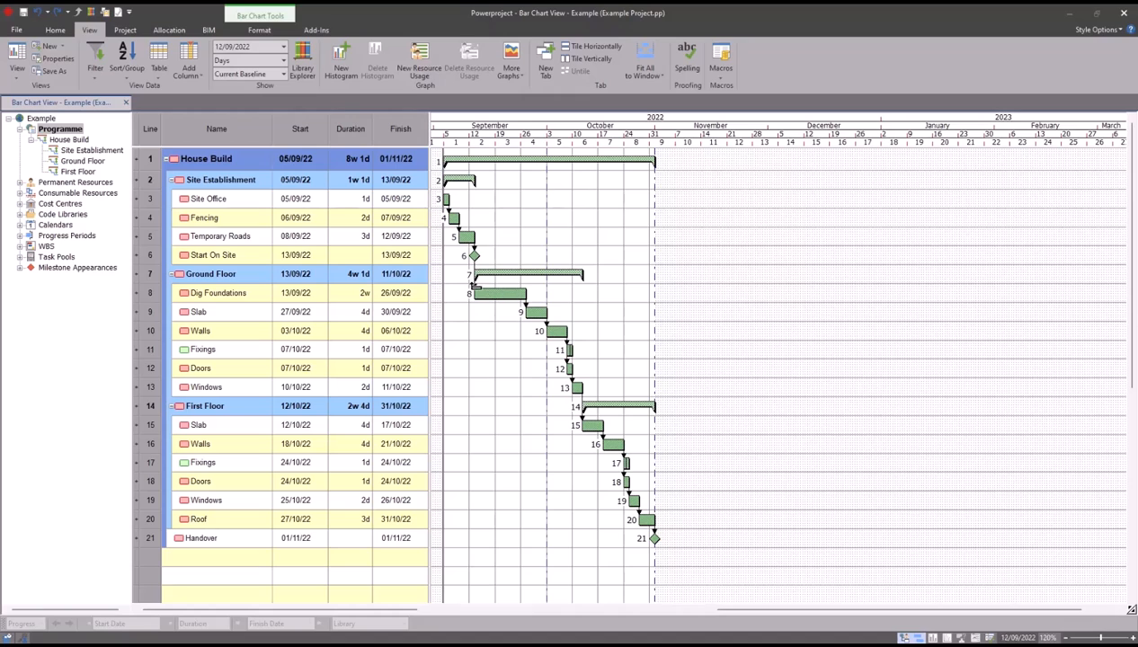
Check the Start On Site to Dig Foundations link's category, keeping it as Normal
right_click(474, 288)
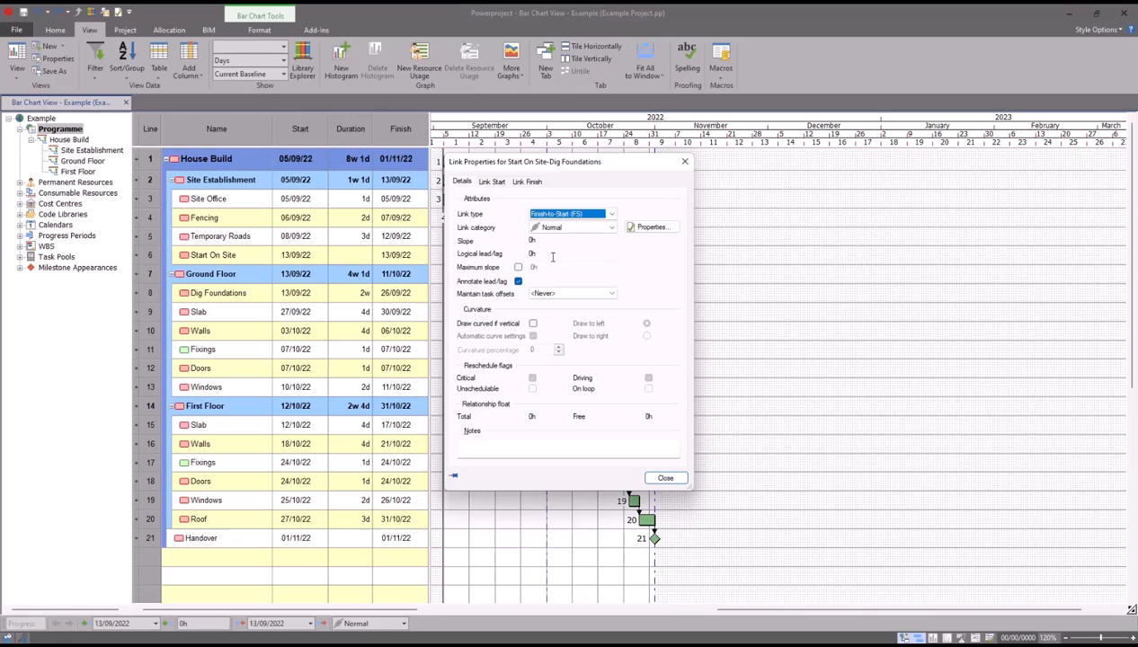
click(611, 226)
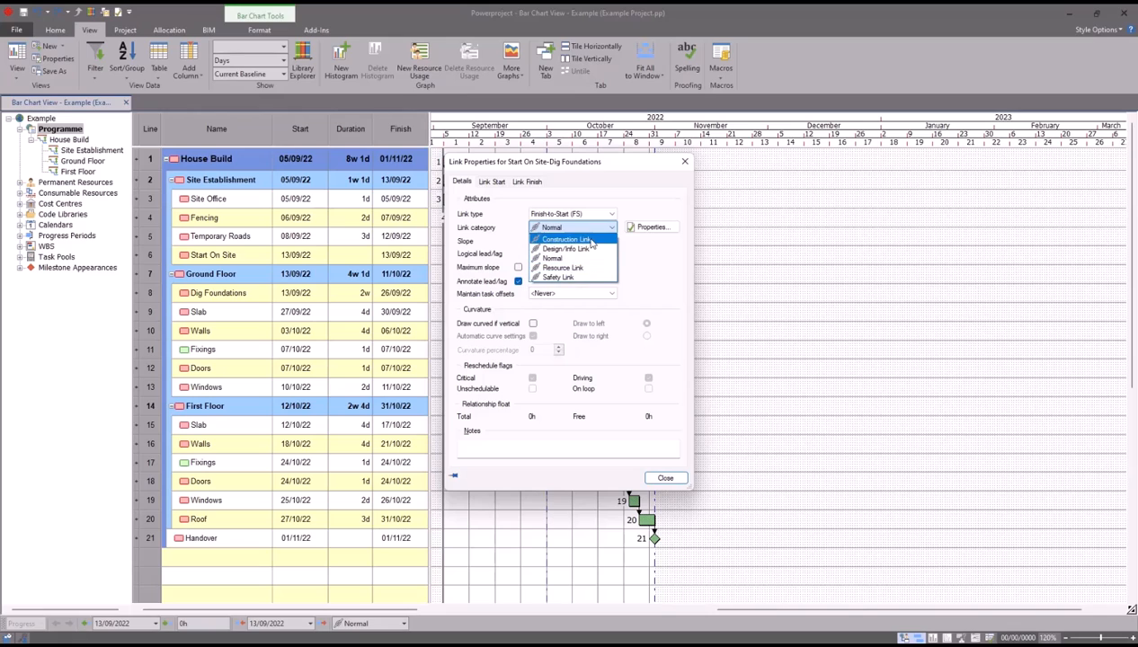
mouse_move(573, 258)
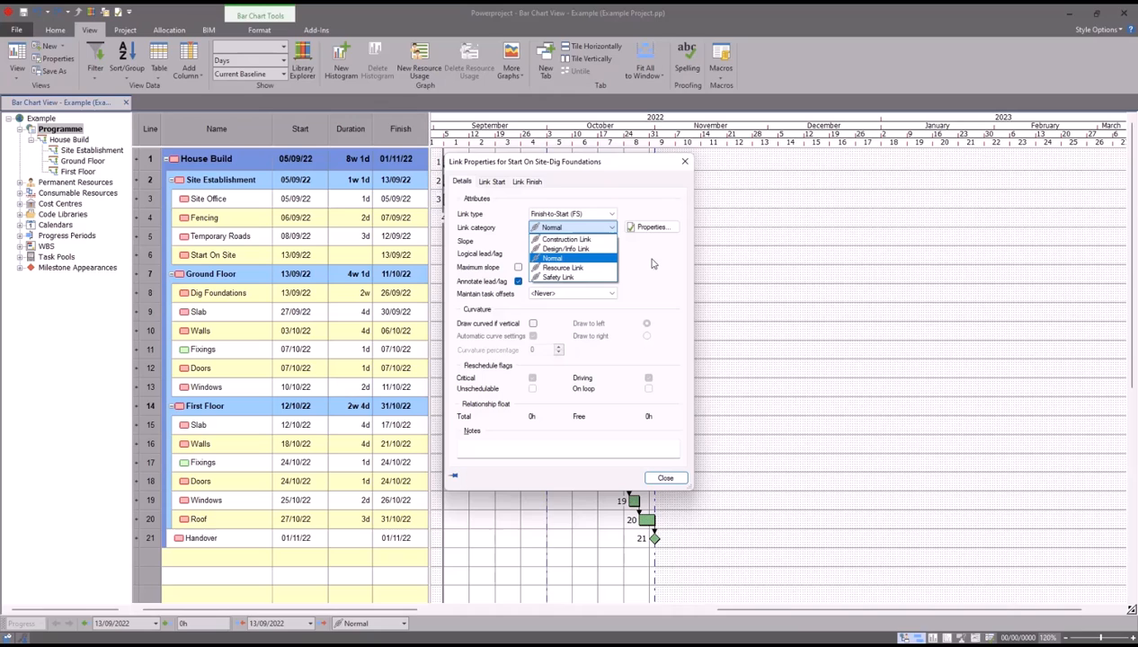
click(552, 259)
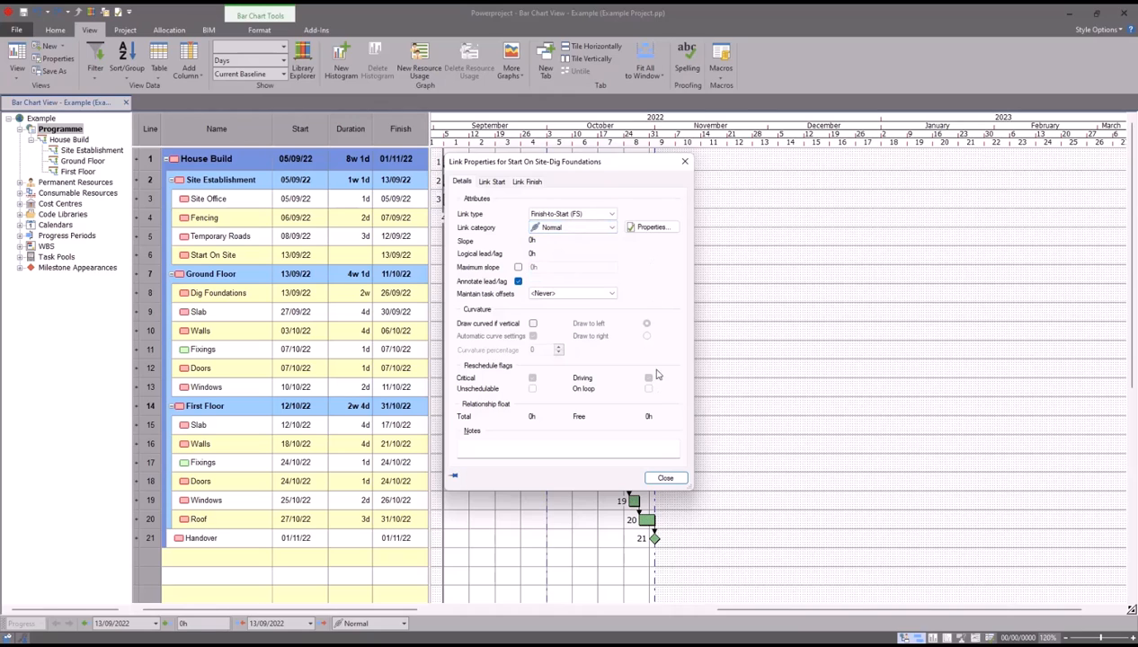
click(665, 477)
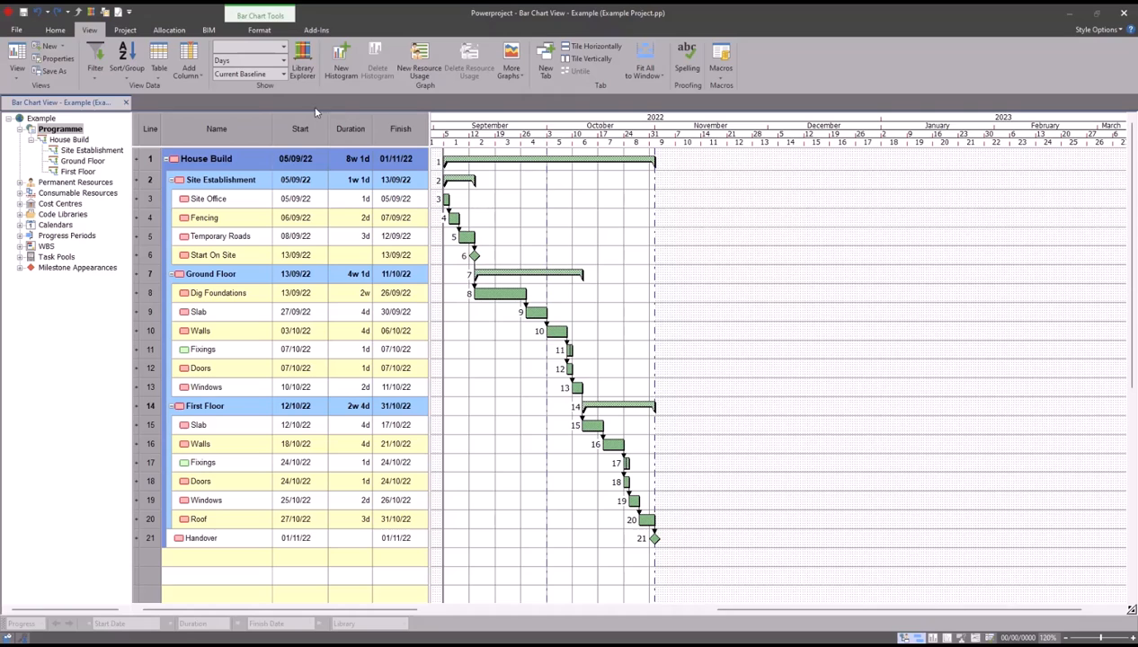
mouse_move(302, 59)
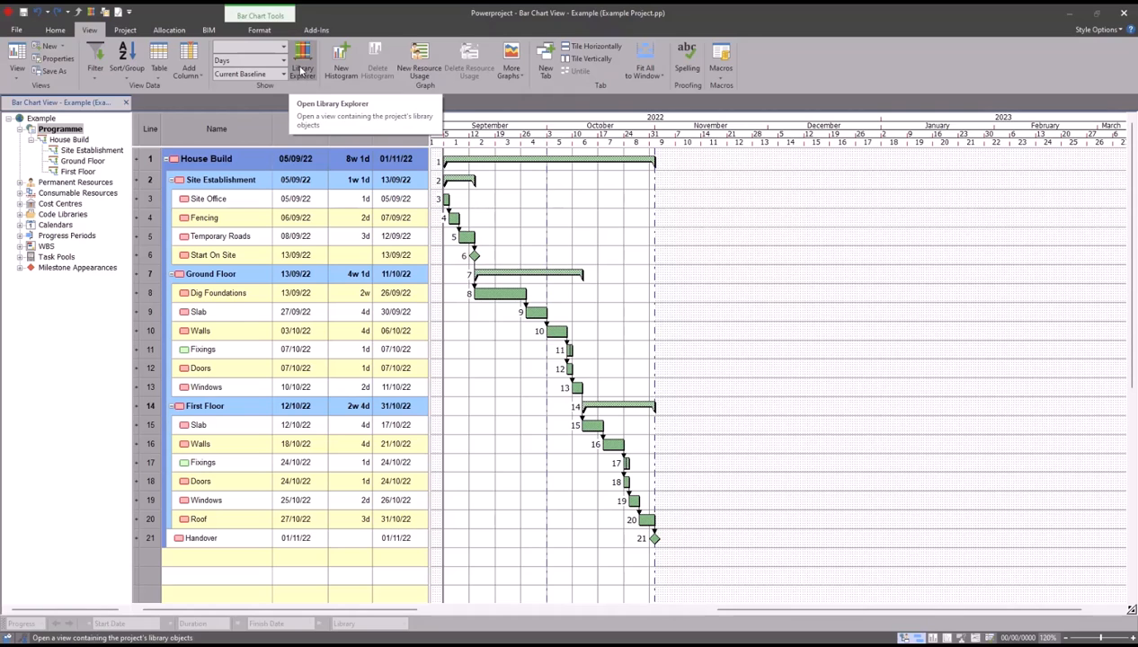
Show the Link Category contents in Library Explorer
click(302, 61)
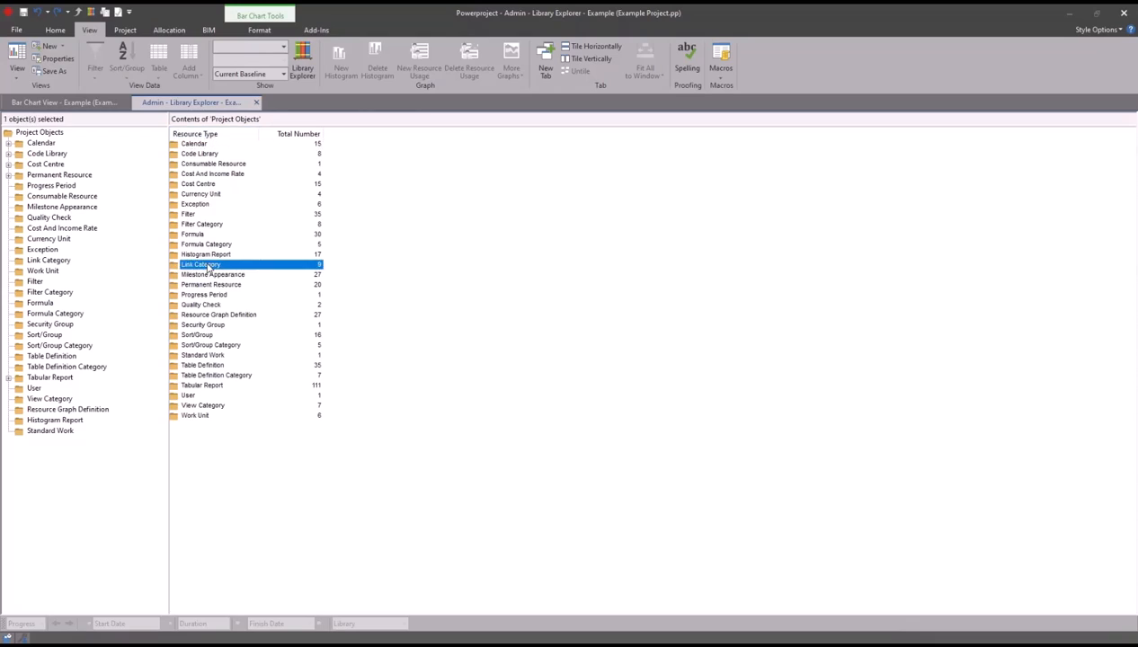
double_click(199, 264)
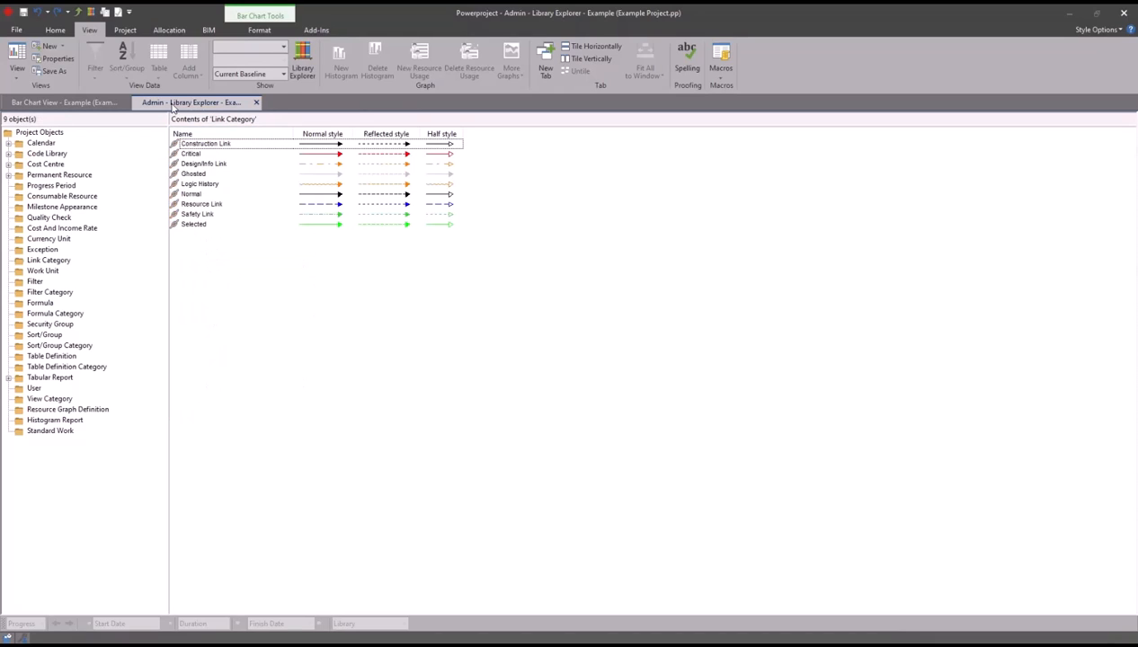
right_click(202, 101)
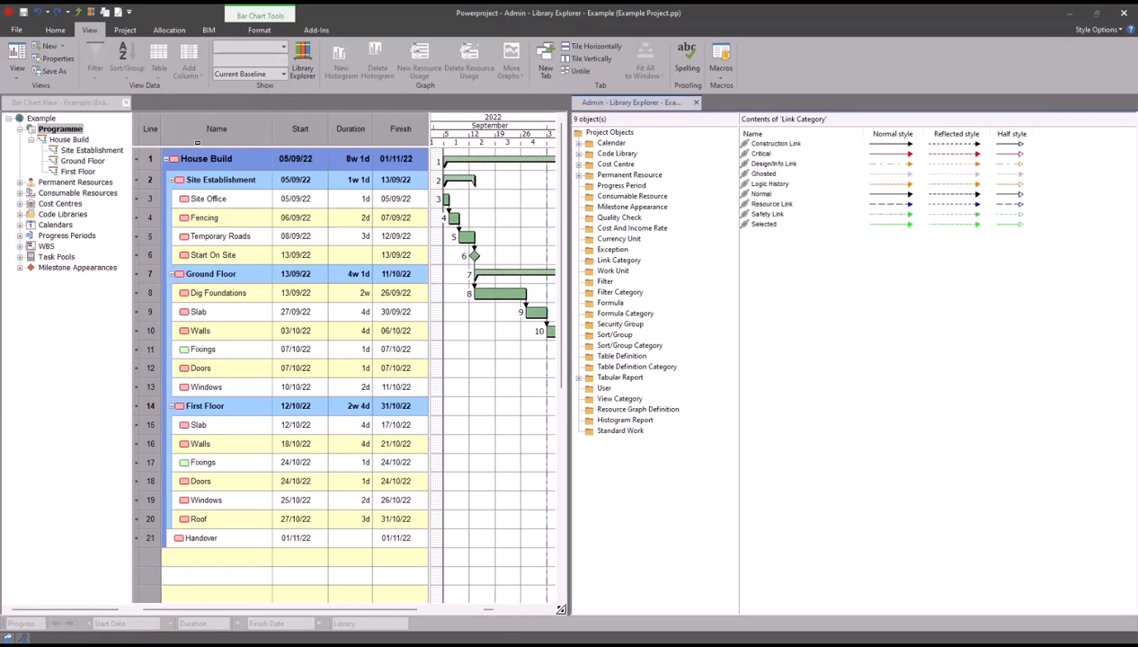
mouse_move(676, 301)
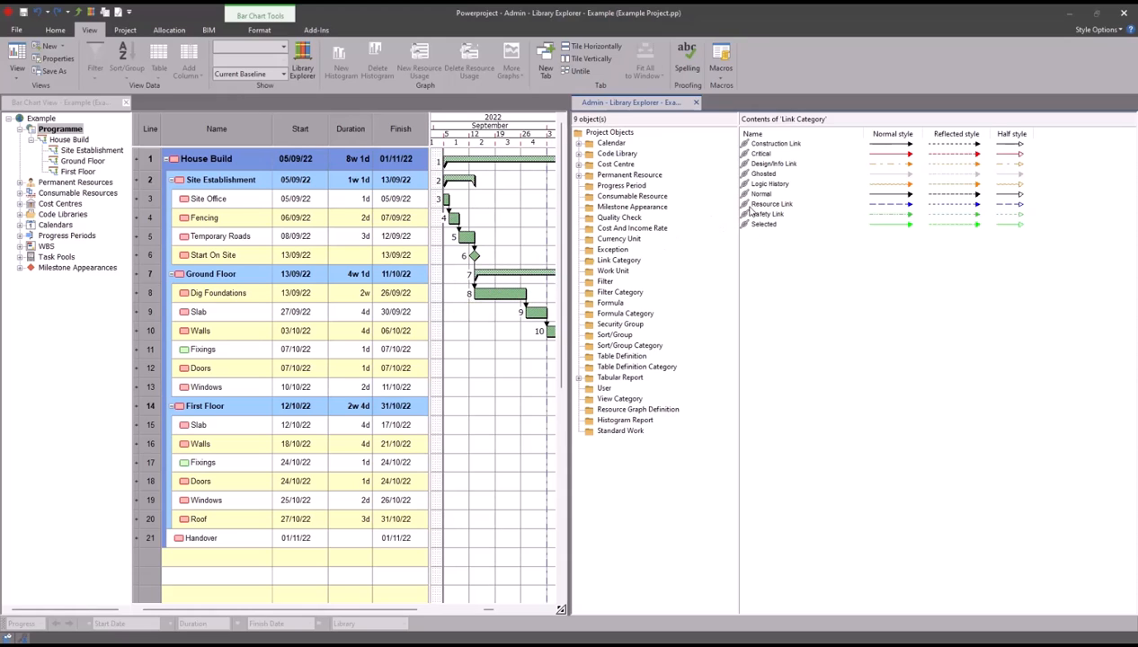
Select the Normal link category and revert the accidental edit to its line style
click(761, 194)
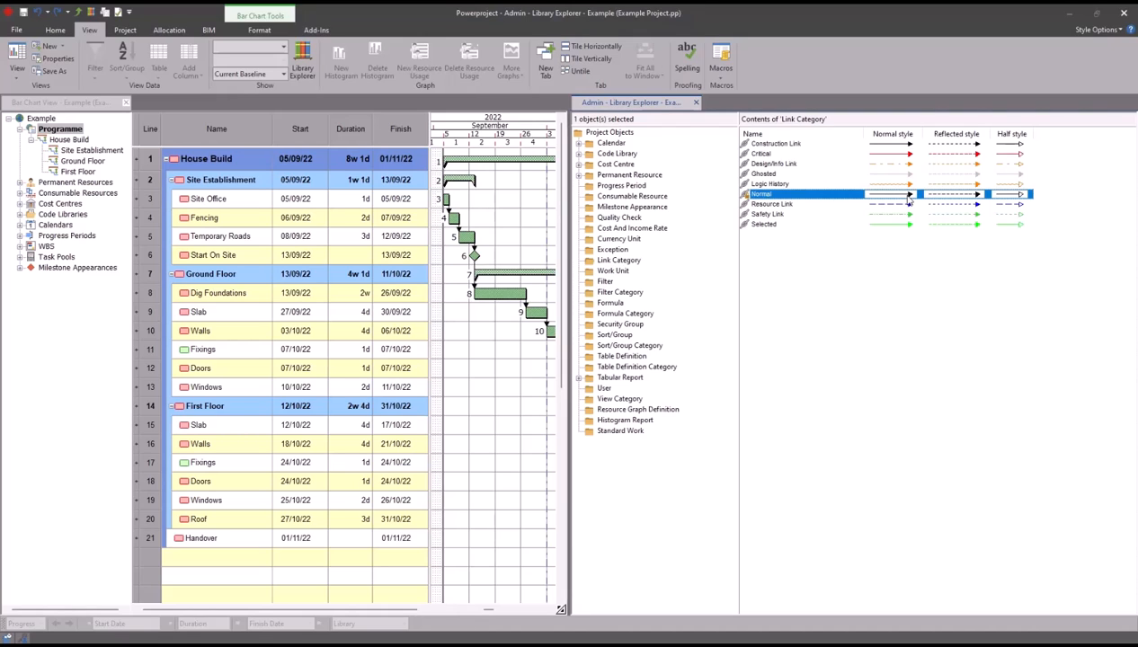
click(891, 194)
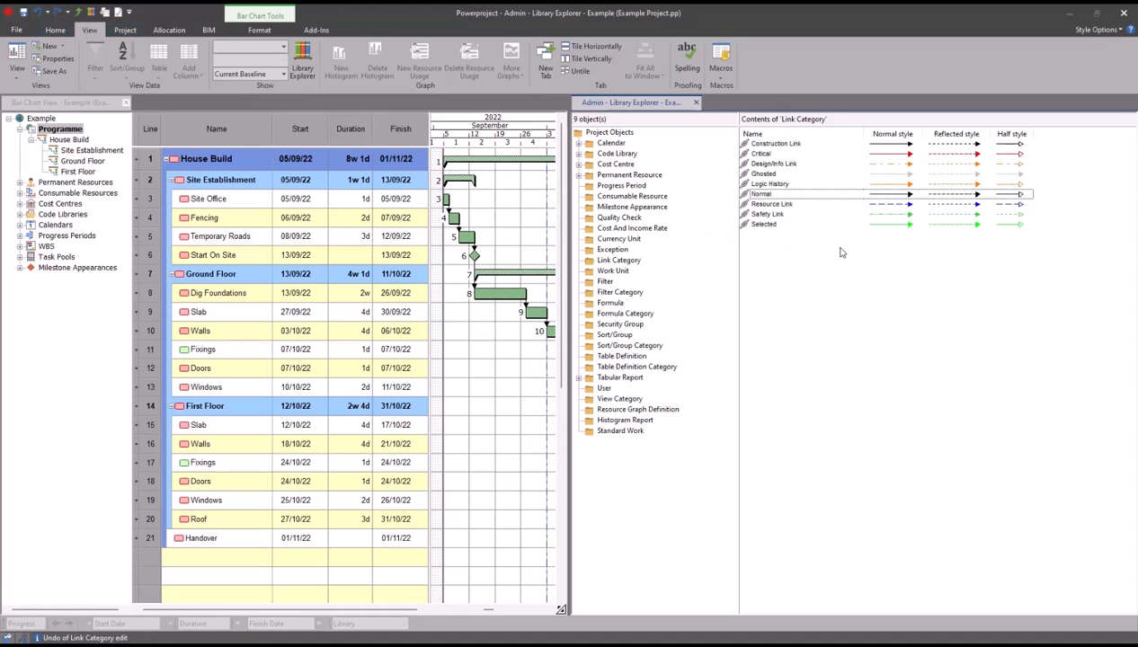
mouse_move(876, 199)
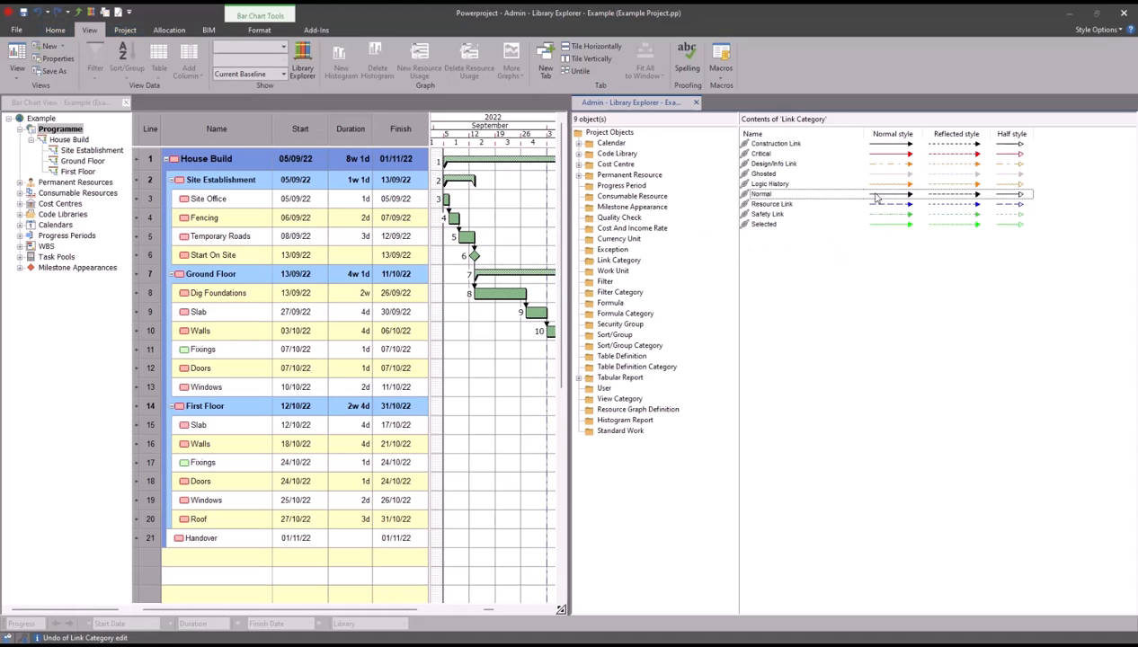
click(763, 223)
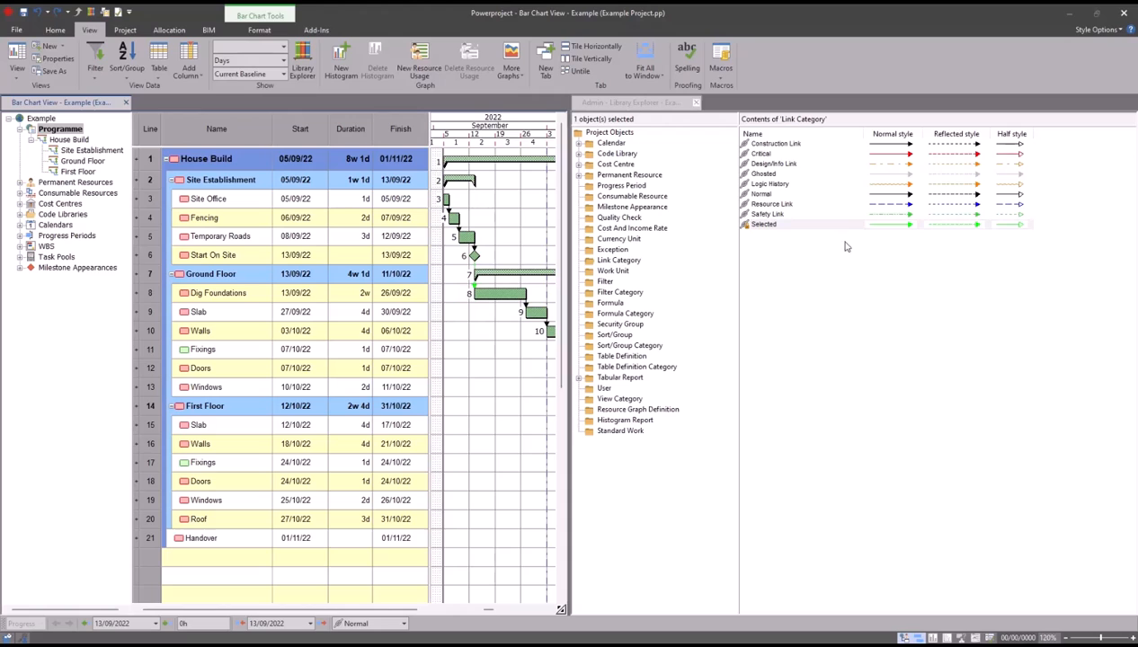
mouse_move(774, 285)
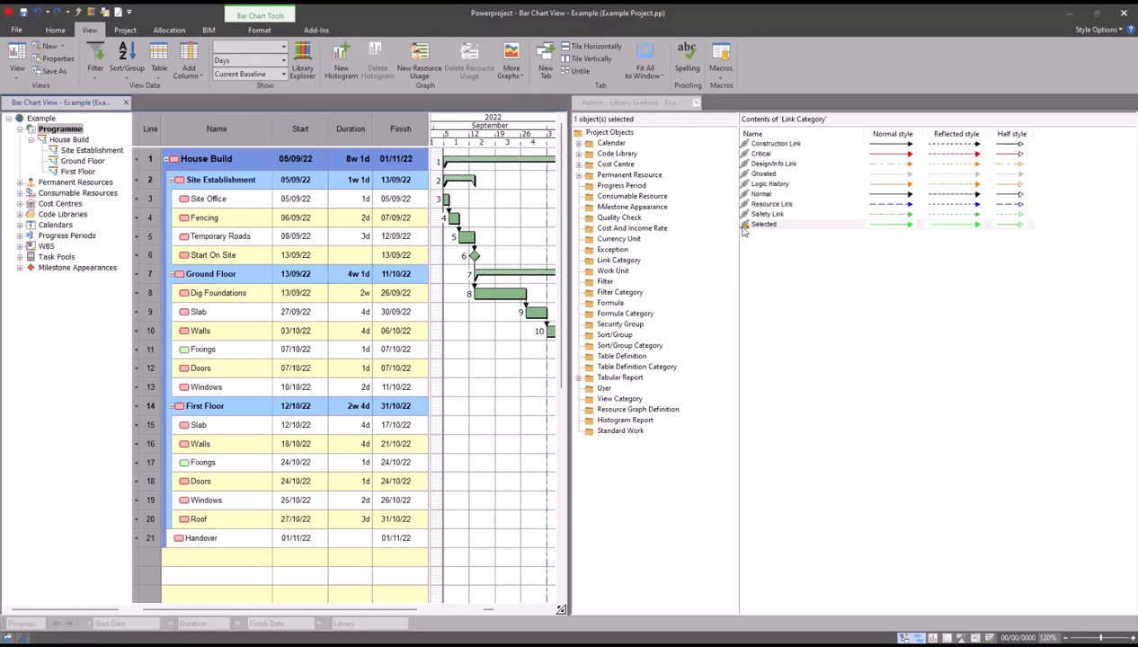
Untick 'Override just the display colour of a link's category' for the Selected category
right_click(763, 224)
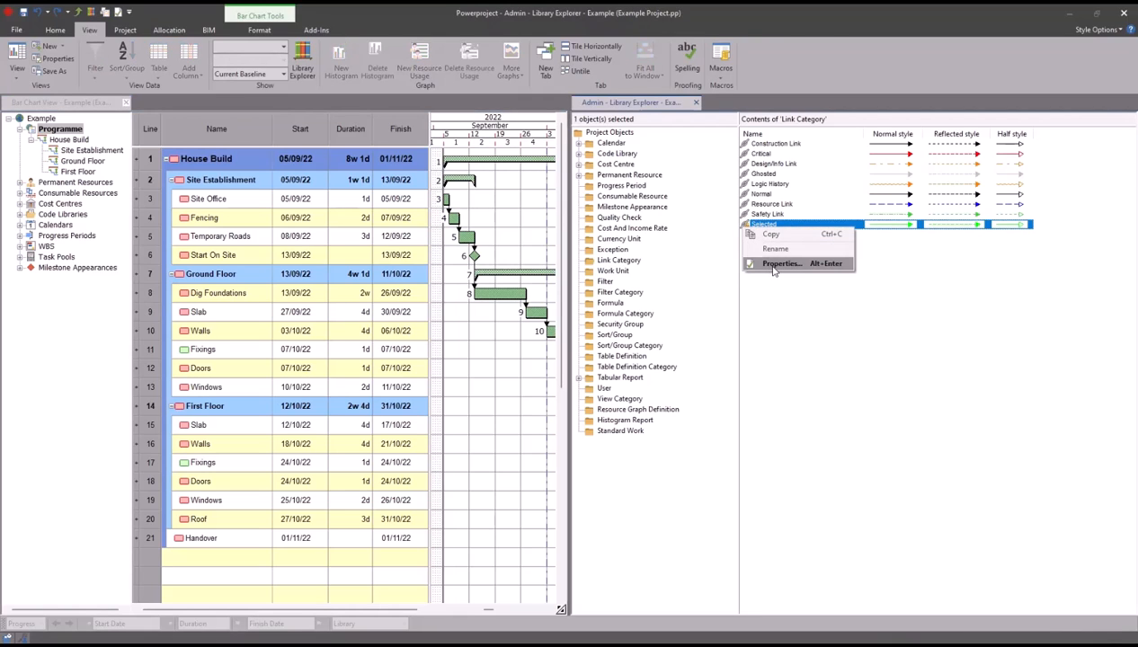
click(780, 263)
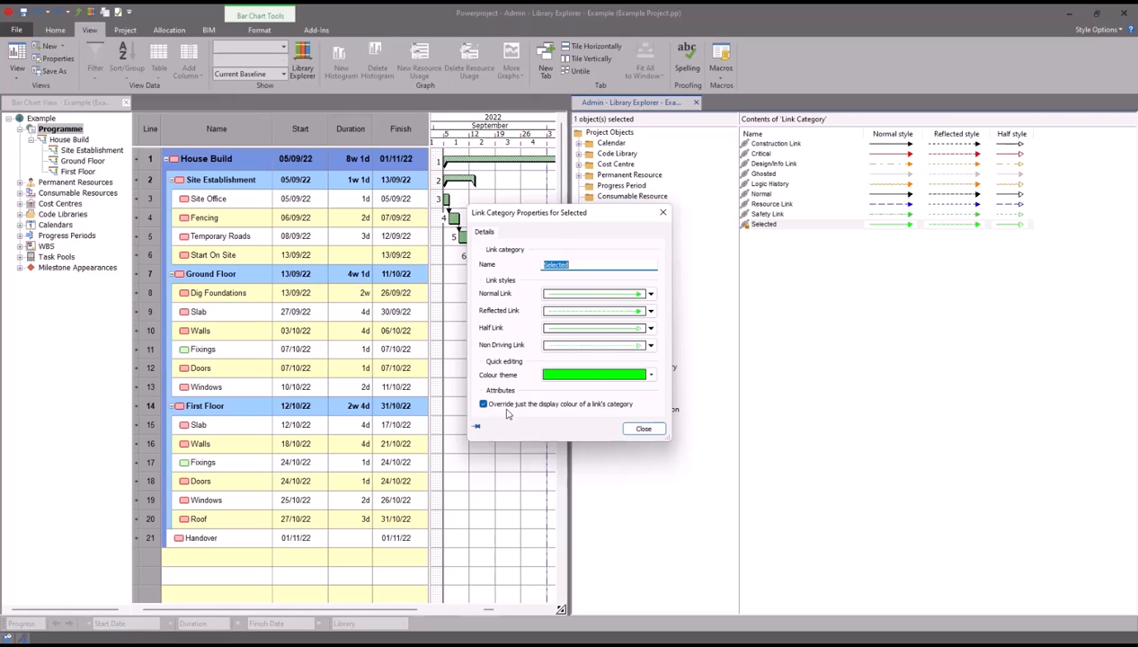
click(484, 404)
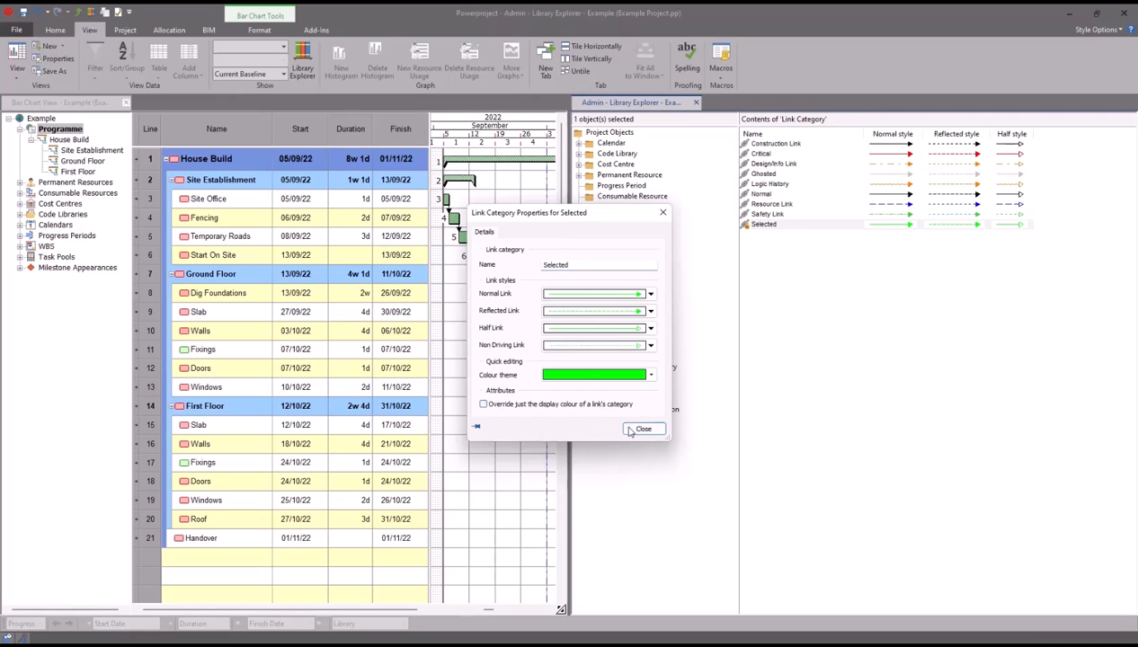
click(644, 428)
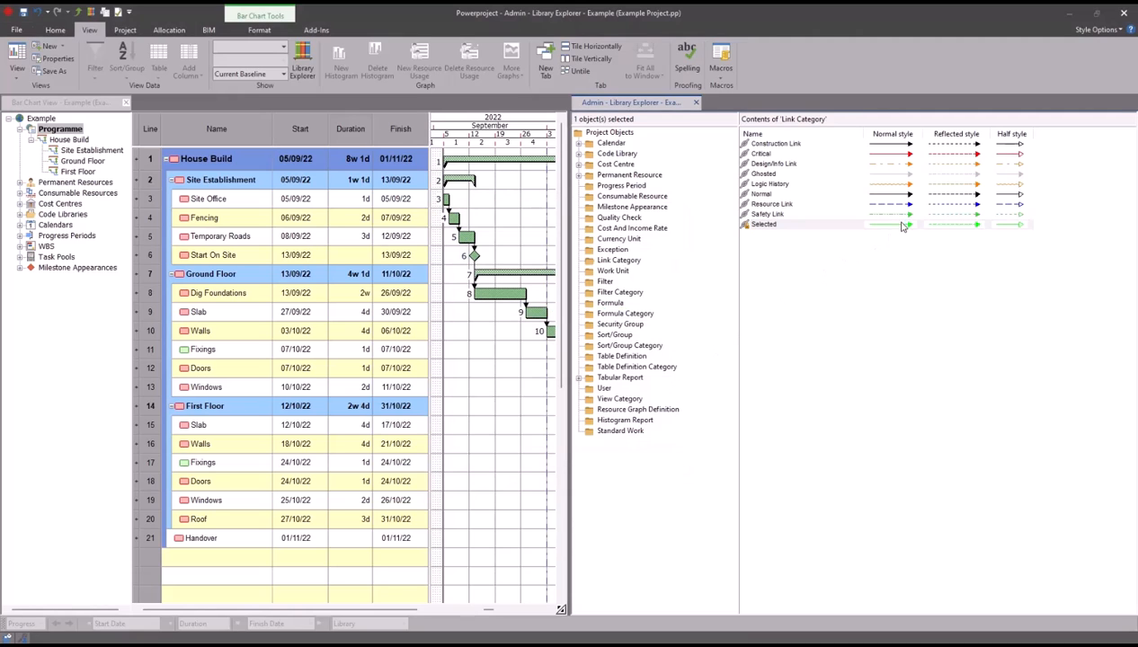